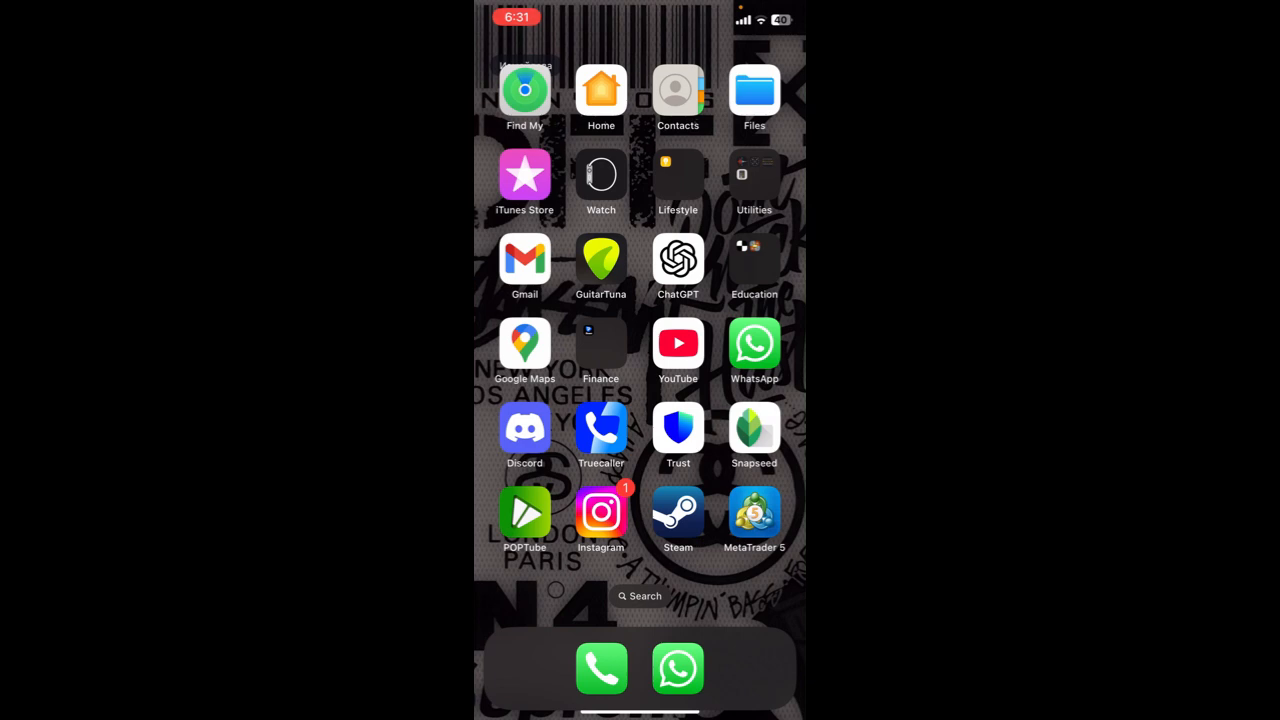
- Launch MetaTrader 5 from the home screen to its Settings page with the demo account
{"action": "left_click", "coordinate": [754, 513]}
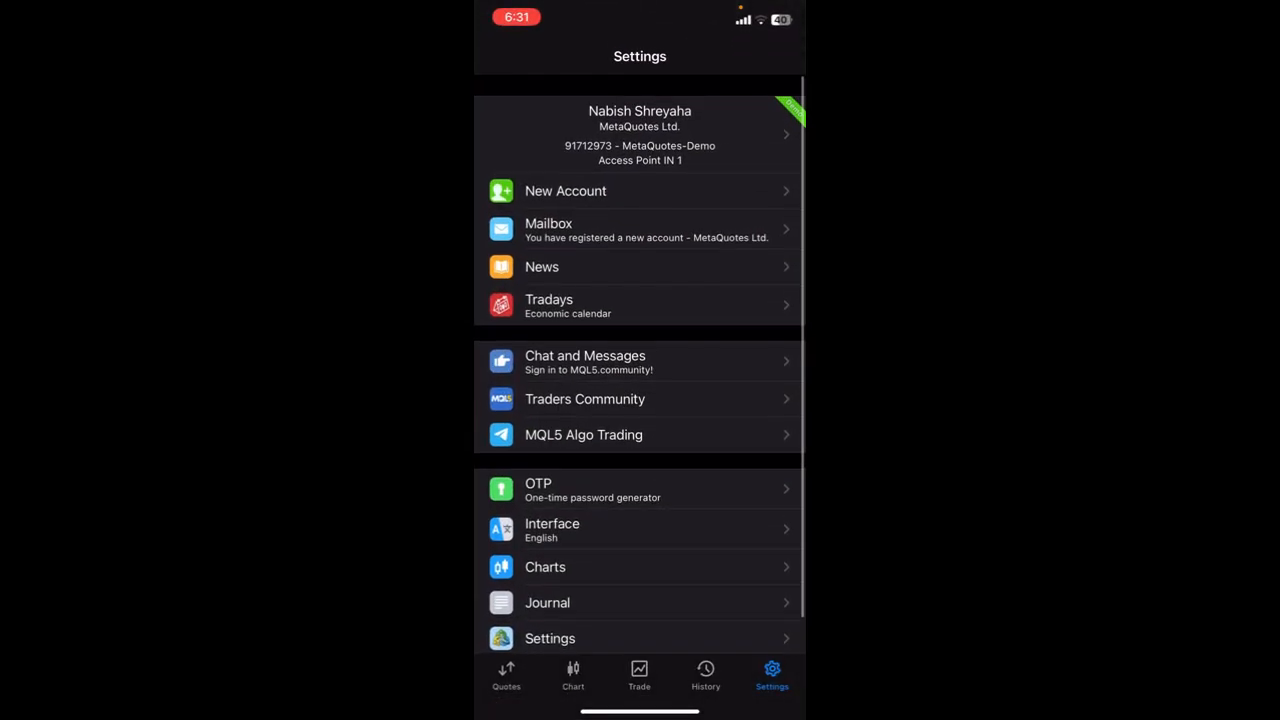
{"action": "scroll", "scroll_direction": "up", "scroll_amount": 3}
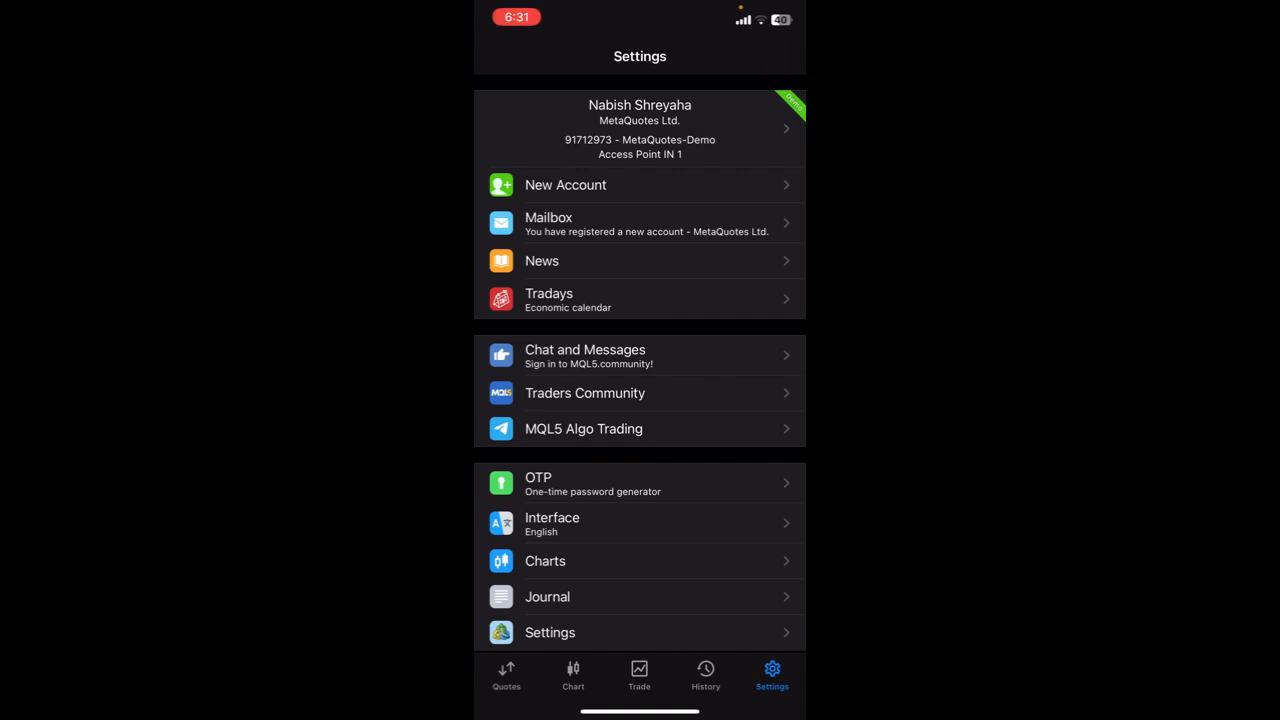
- Open the demo account's profile and tap the Trade Notifications toggle, prompting a push-notification request
{"action": "left_click", "coordinate": [639, 128]}
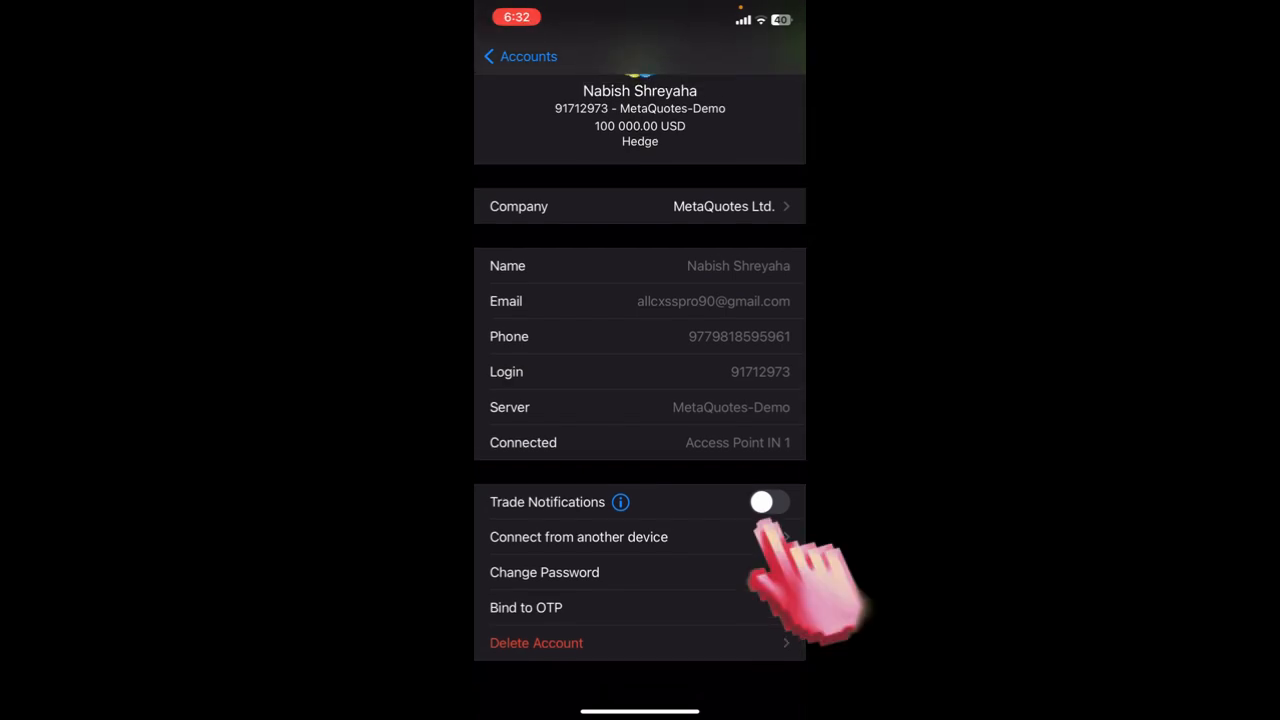
{"action": "left_click", "coordinate": [768, 501]}
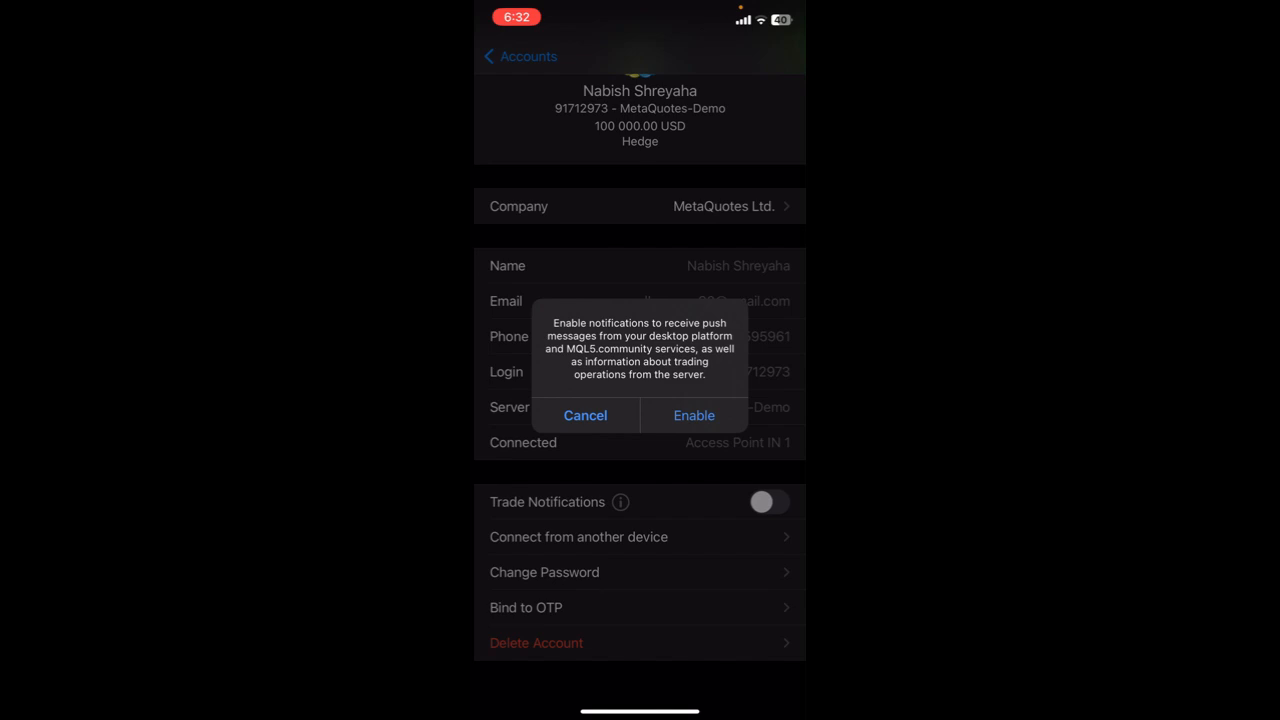
- Enable push notifications for MetaTrader 5 in iOS, return, and switch Trade Notifications on
{"action": "left_click", "coordinate": [693, 415]}
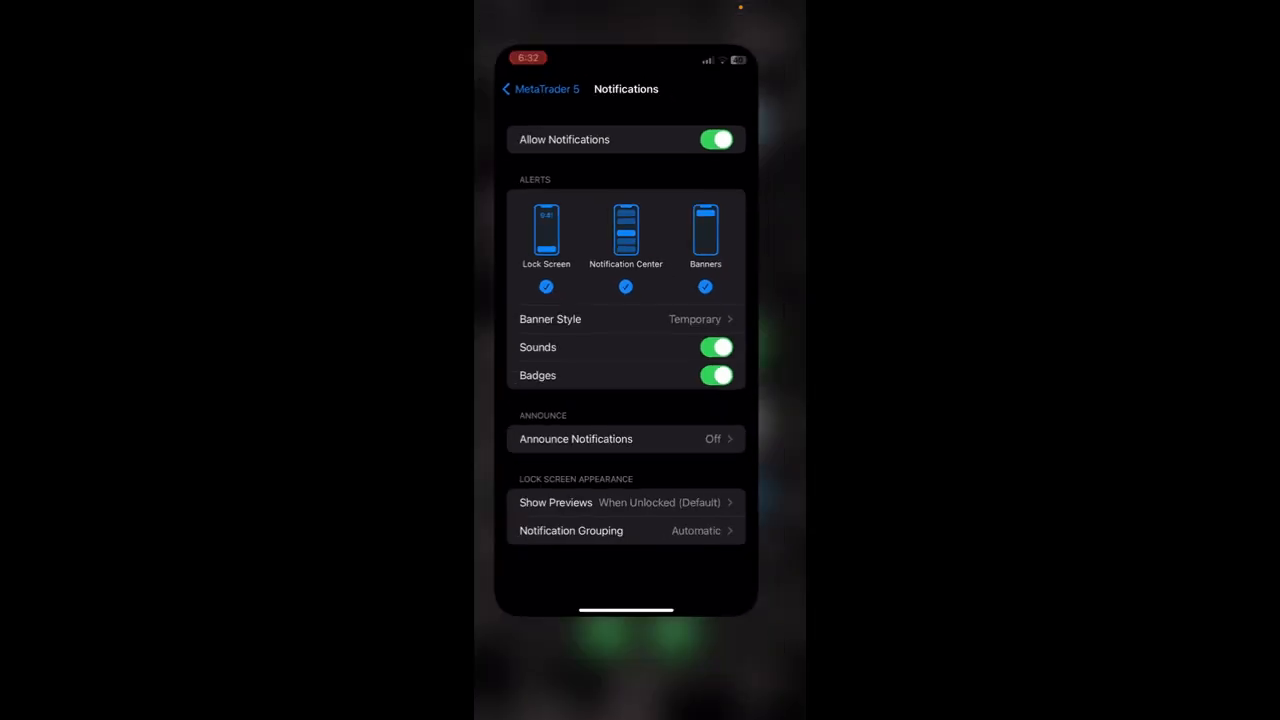
{"action": "left_click", "coordinate": [540, 88]}
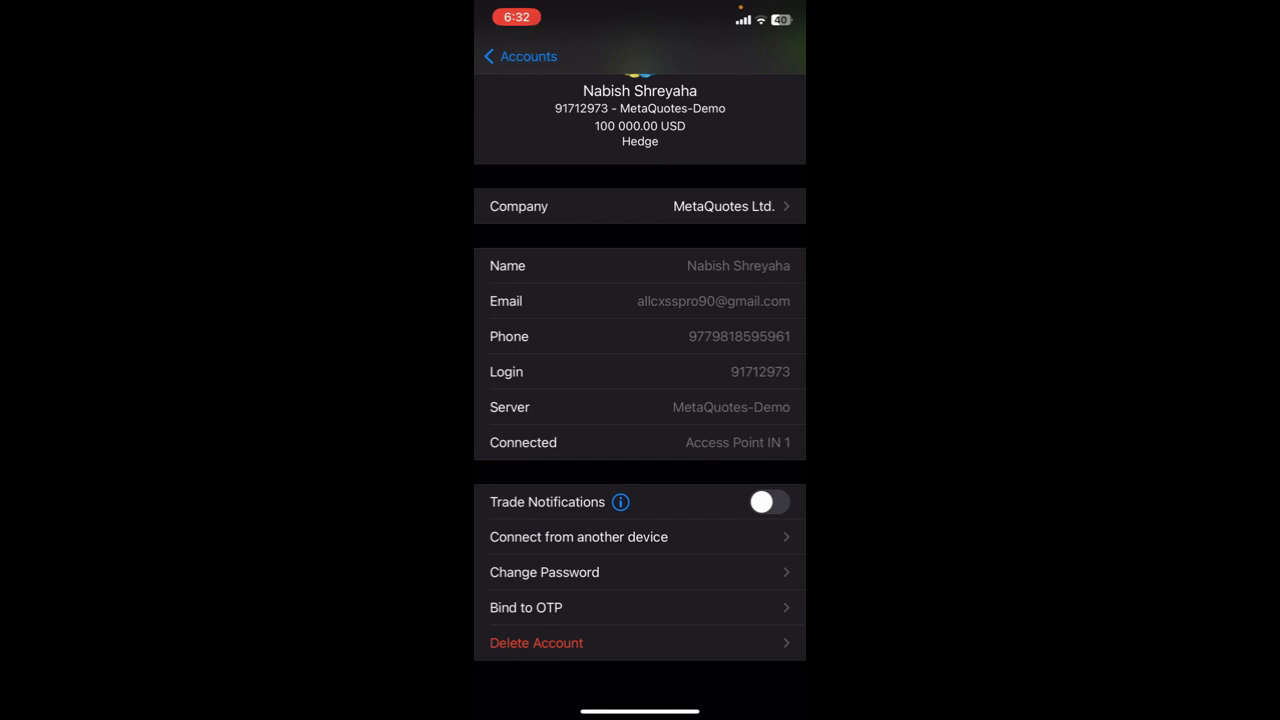
{"action": "left_click", "coordinate": [769, 501]}
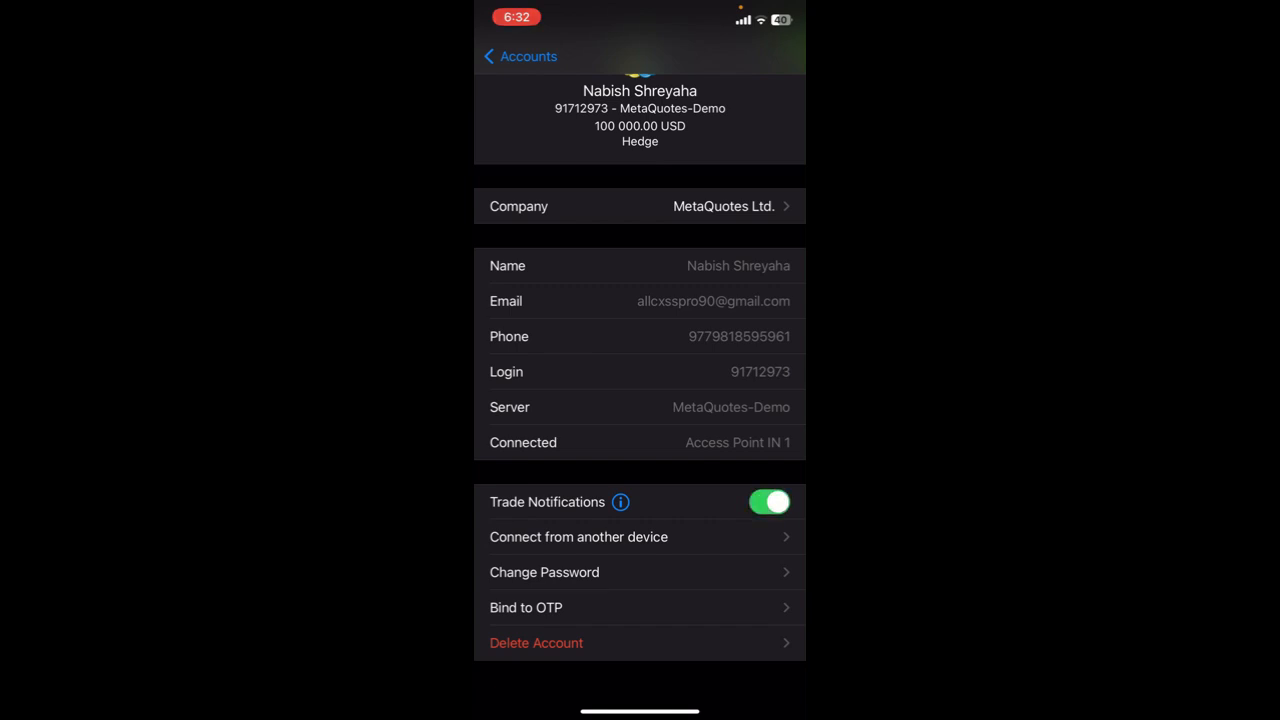